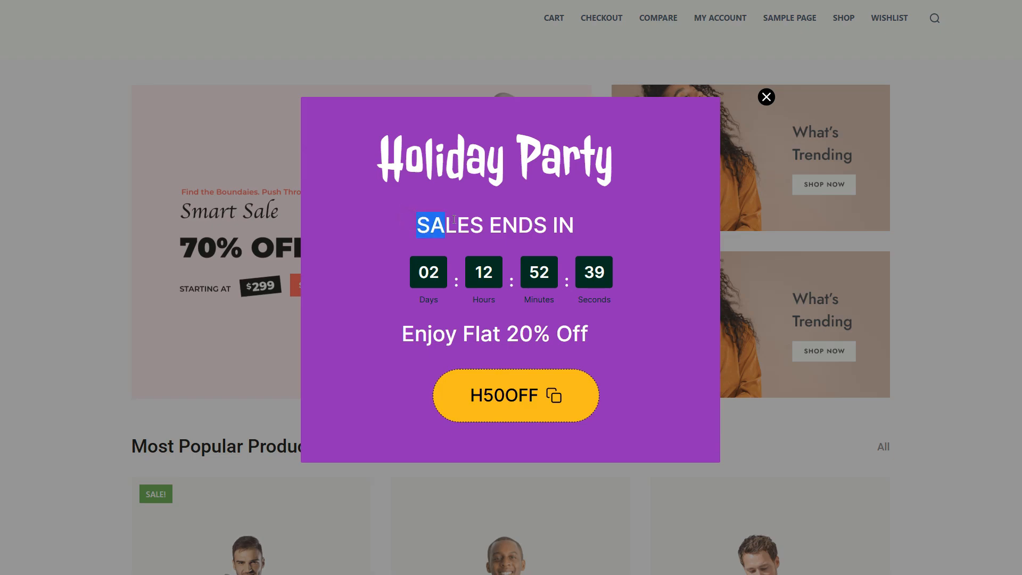
Step: Install and activate the WowOptin plugin from the plugin search results and go to its dashboard
{"action": "left_click_drag", "start_coordinate": [418, 226], "coordinate": [574, 226]}
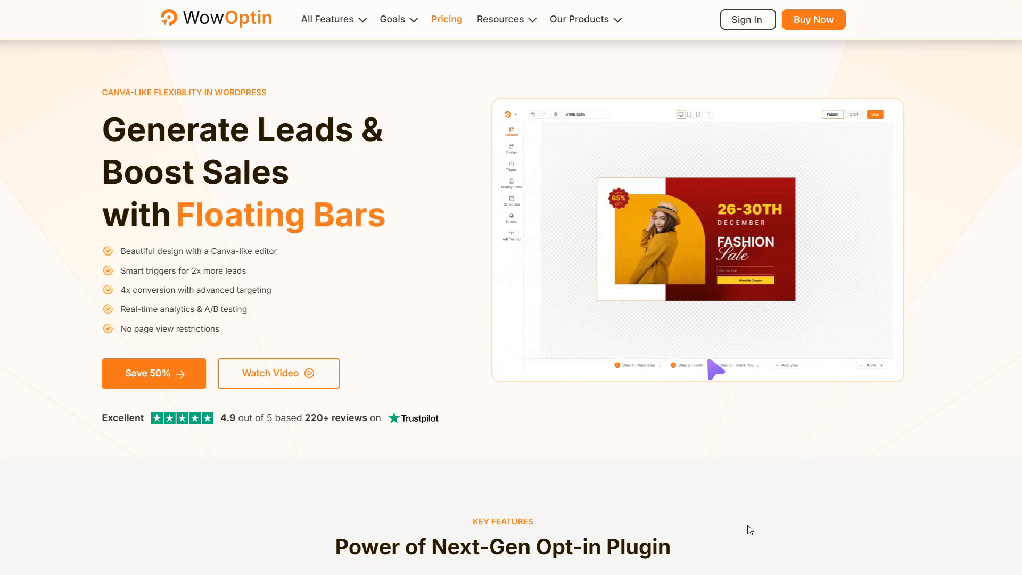
{"action": "scroll", "scroll_direction": "down", "scroll_amount": 3}
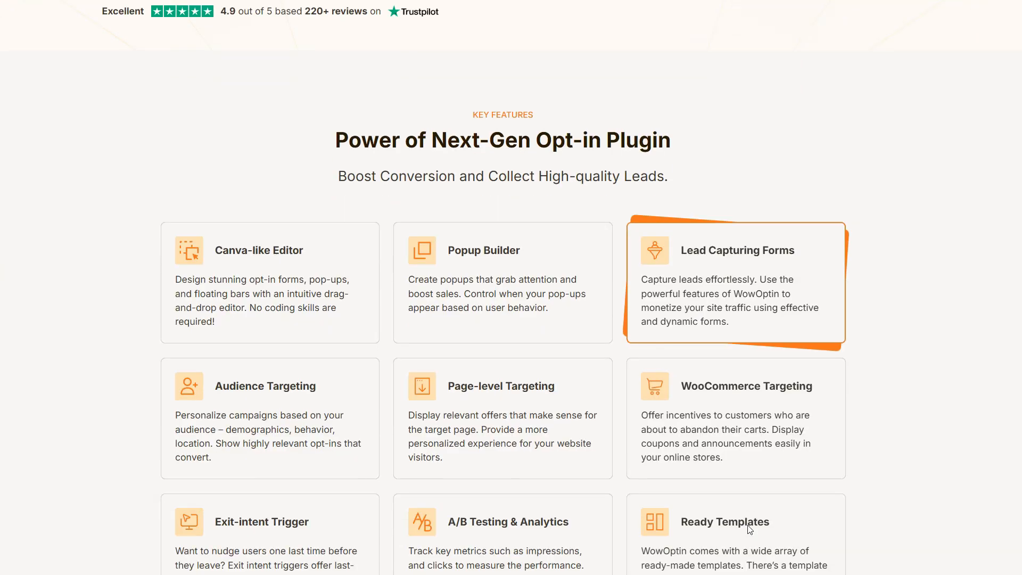
{"action": "scroll", "scroll_direction": "down", "scroll_amount": 3}
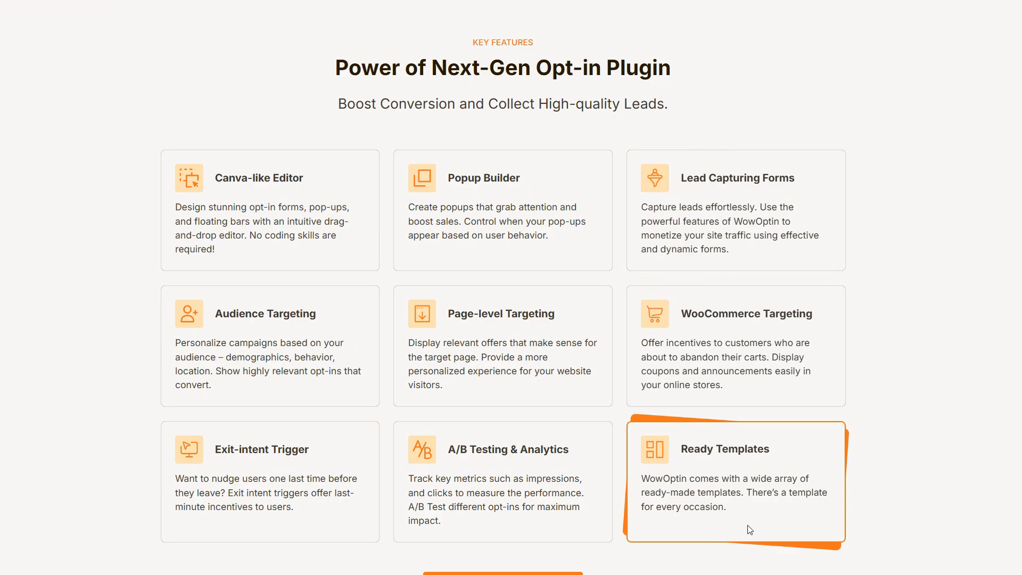
{"action": "mouse_move", "coordinate": [337, 401]}
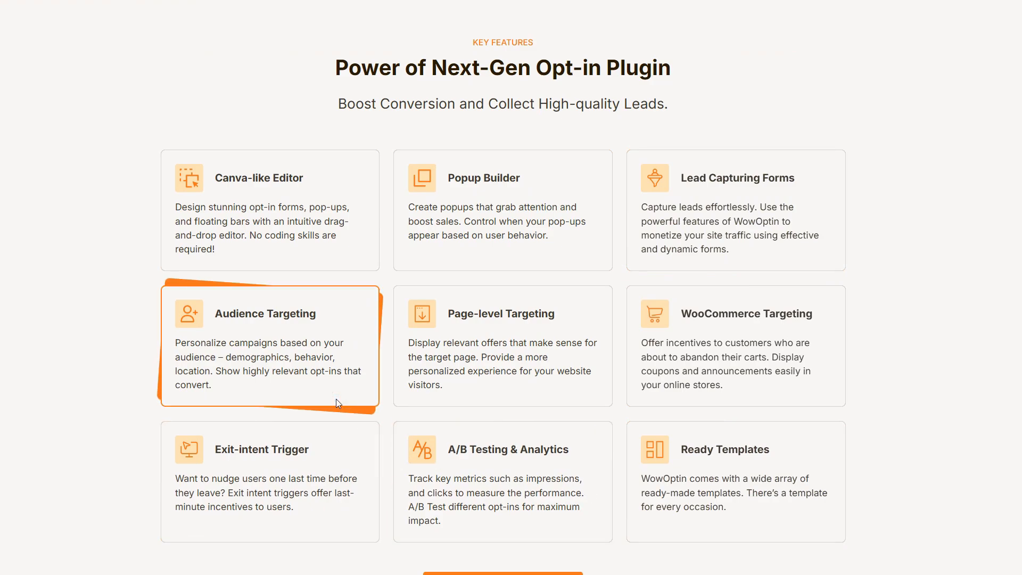
{"action": "mouse_move", "coordinate": [520, 395]}
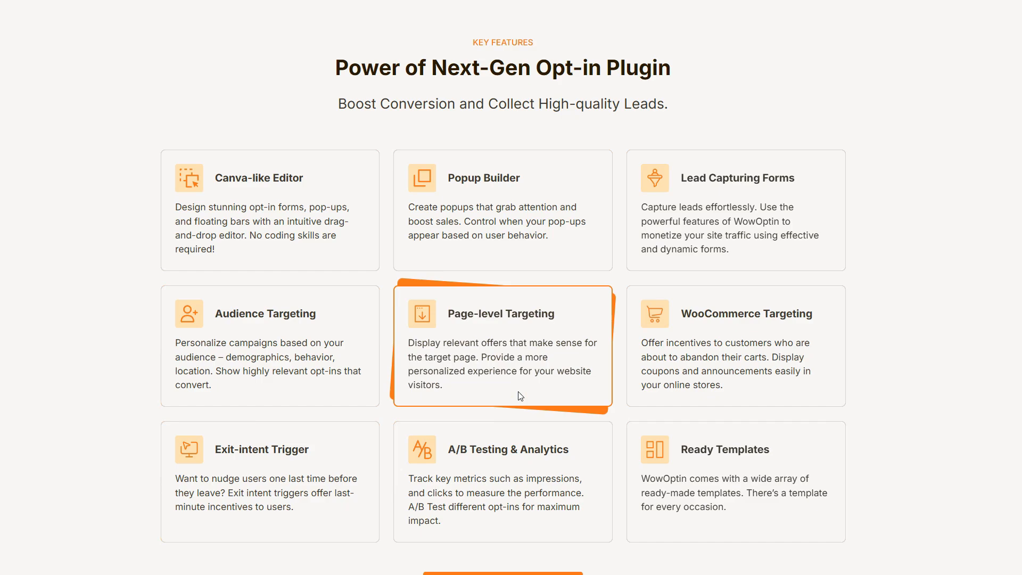
{"action": "mouse_move", "coordinate": [357, 483]}
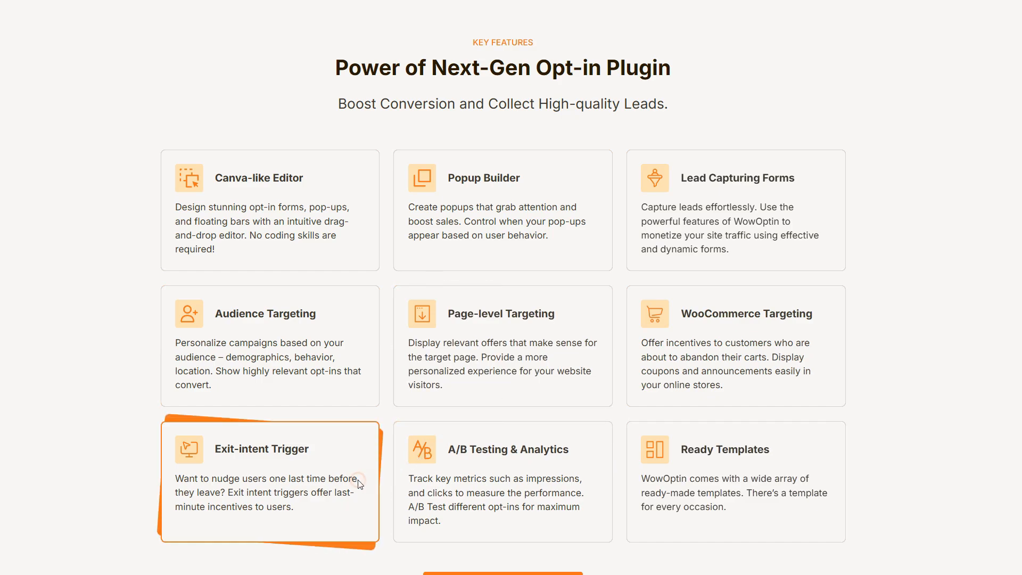
{"action": "mouse_move", "coordinate": [502, 481]}
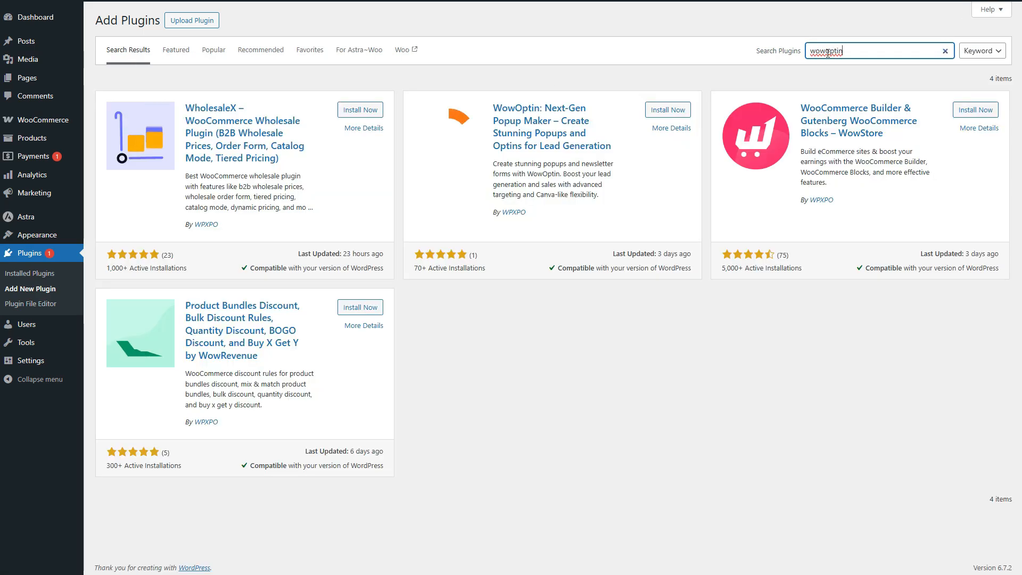
{"action": "left_click", "coordinate": [666, 109]}
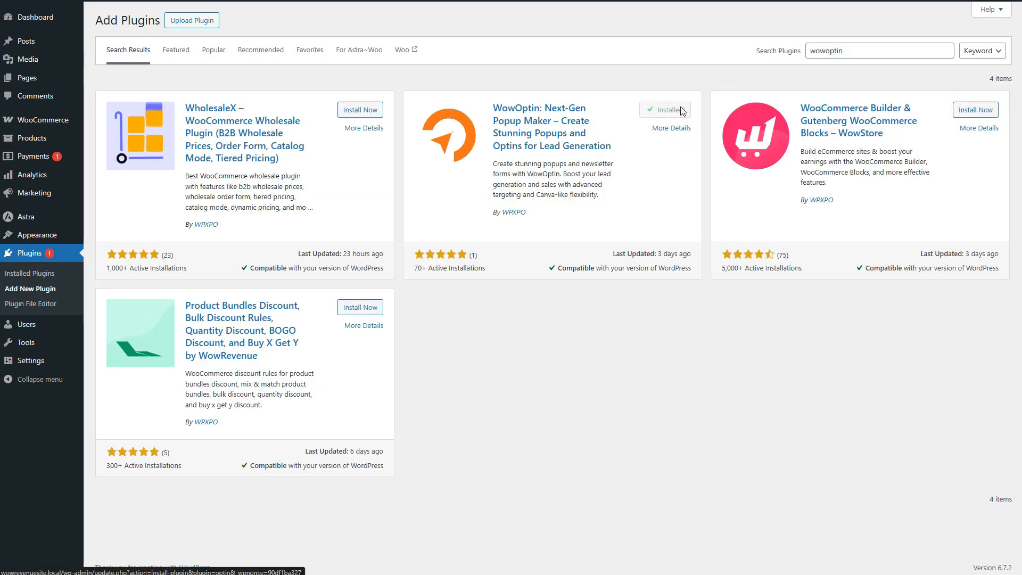
{"action": "left_click", "coordinate": [665, 109]}
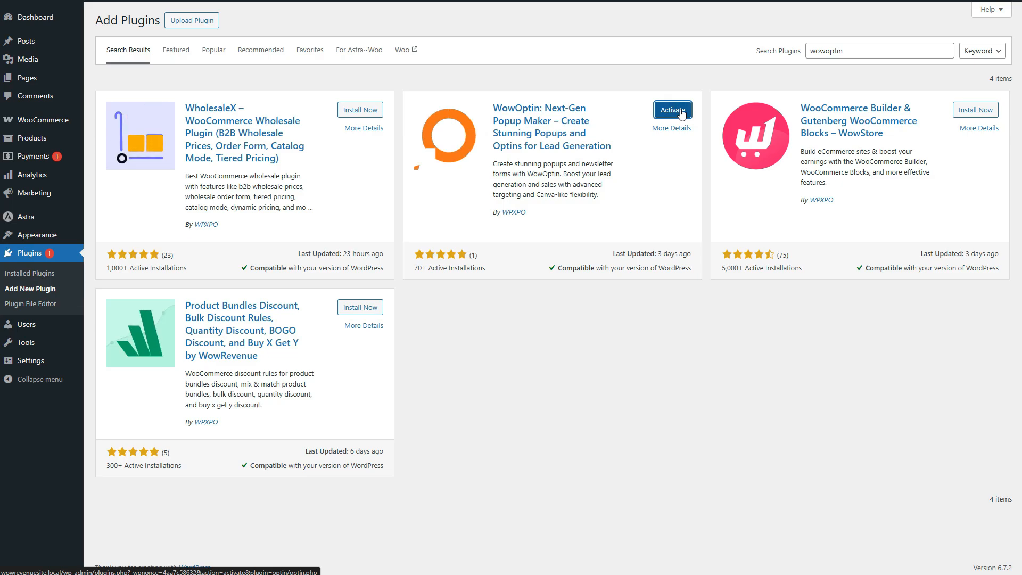
{"action": "left_click", "coordinate": [672, 110]}
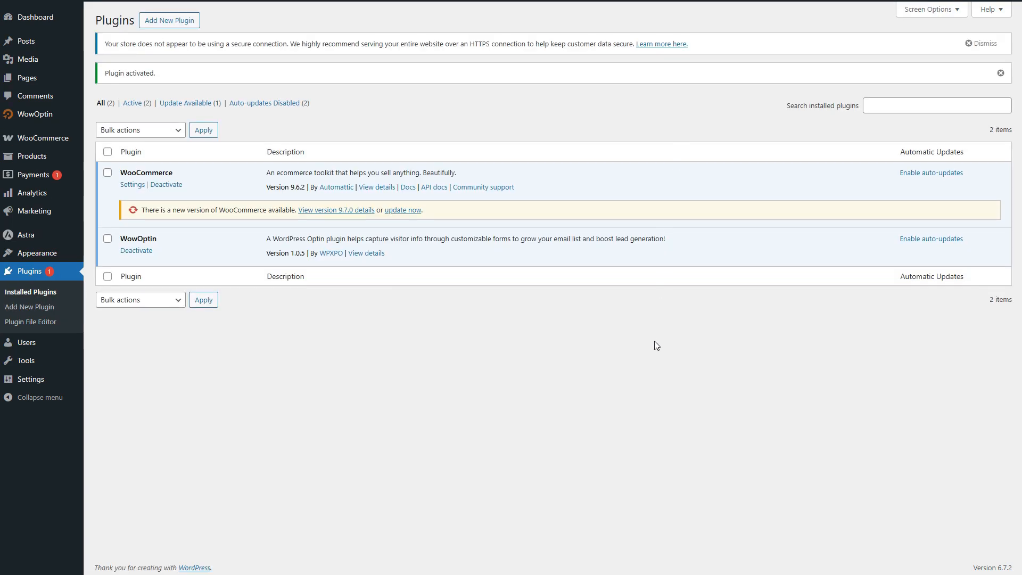
{"action": "left_click", "coordinate": [35, 114]}
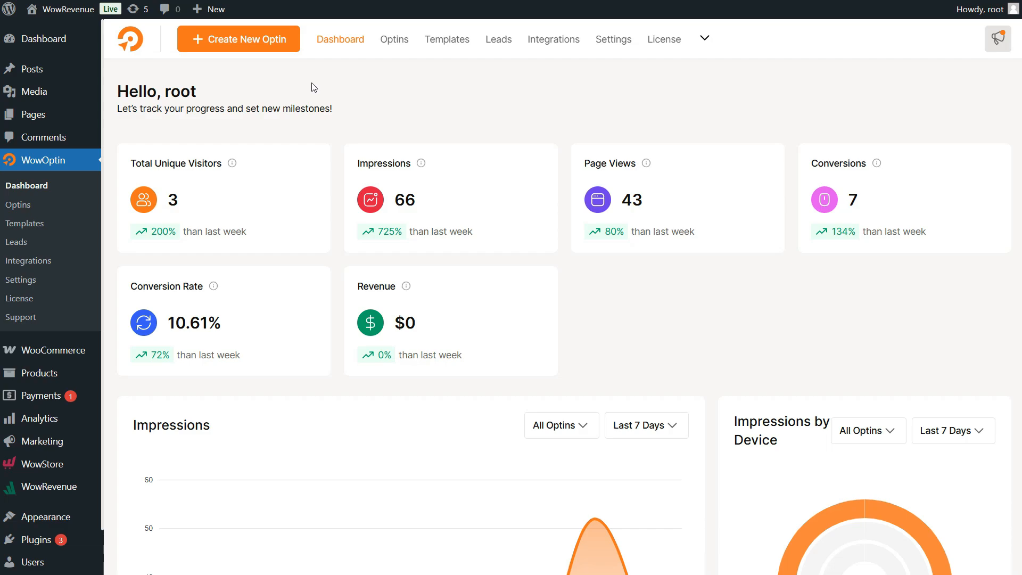
Step: Filter templates to Popup and start a new optin from the Halloween Party template
{"action": "left_click", "coordinate": [448, 39]}
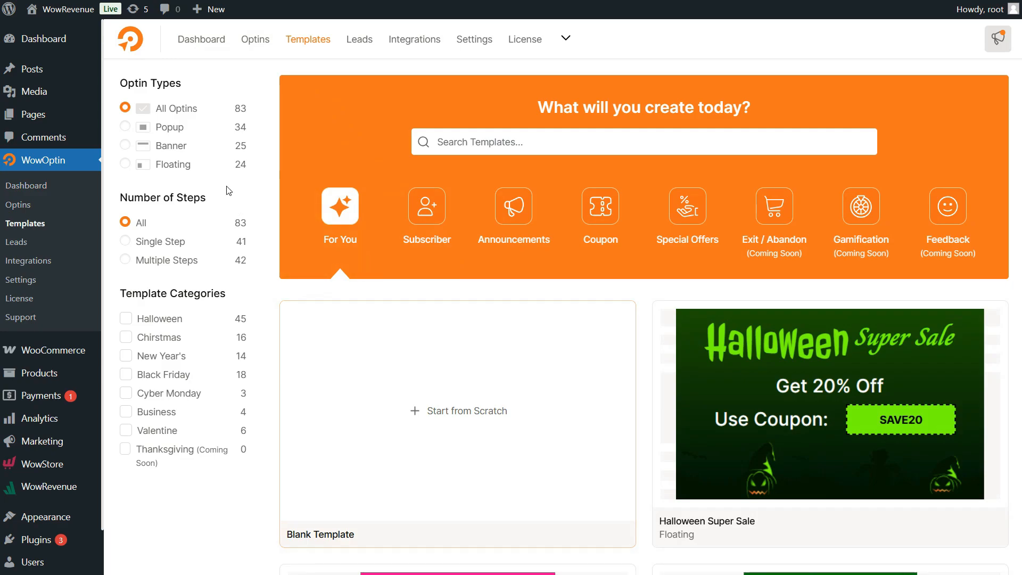
{"action": "left_click", "coordinate": [125, 127]}
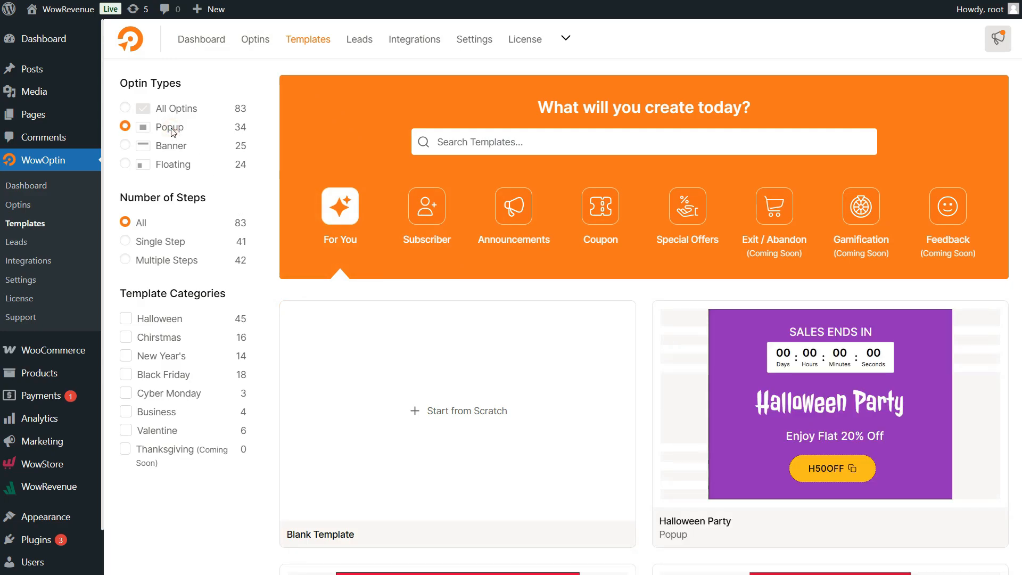
{"action": "mouse_move", "coordinate": [831, 402]}
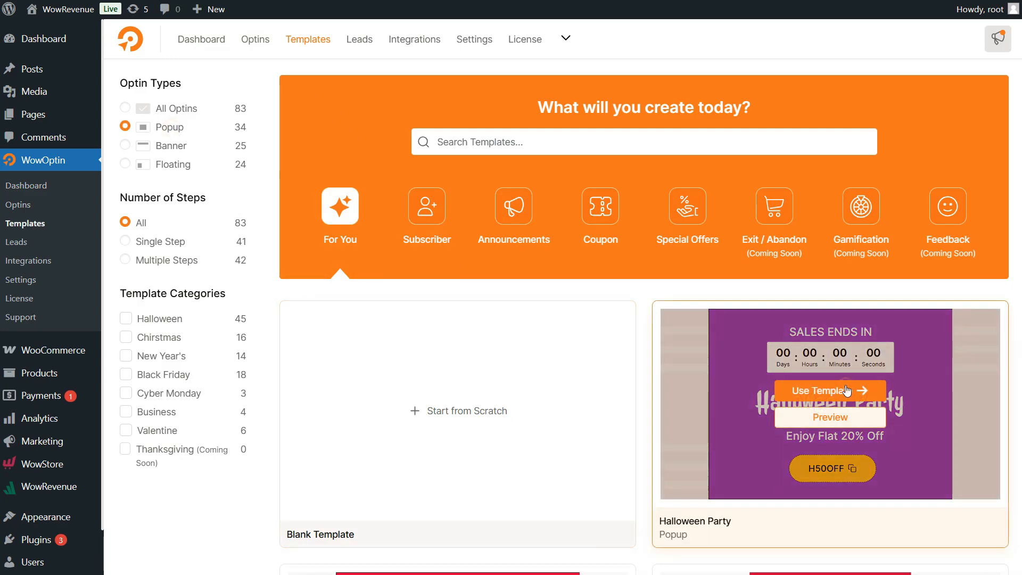
{"action": "left_click", "coordinate": [830, 391]}
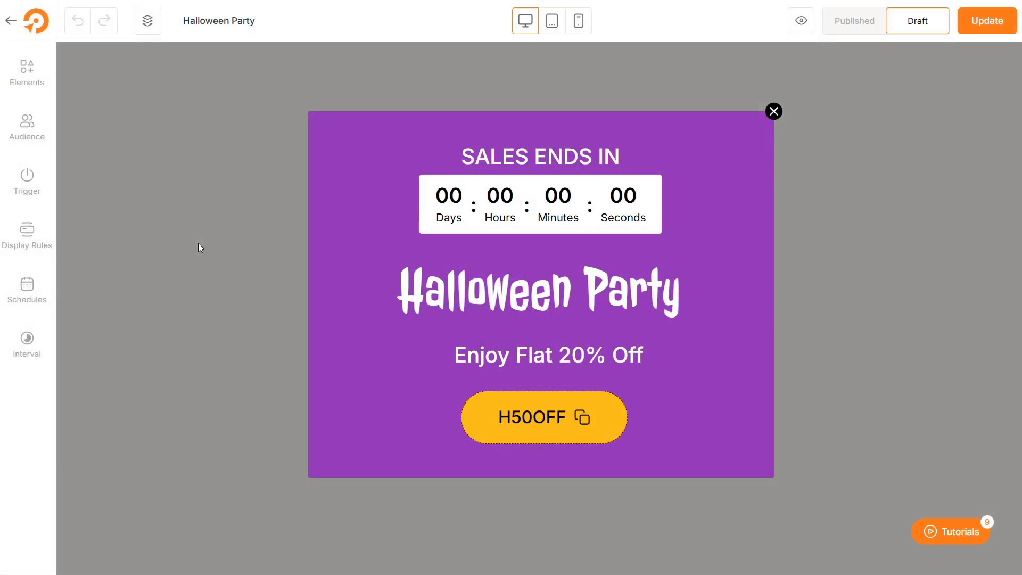
{"action": "mouse_move", "coordinate": [73, 116]}
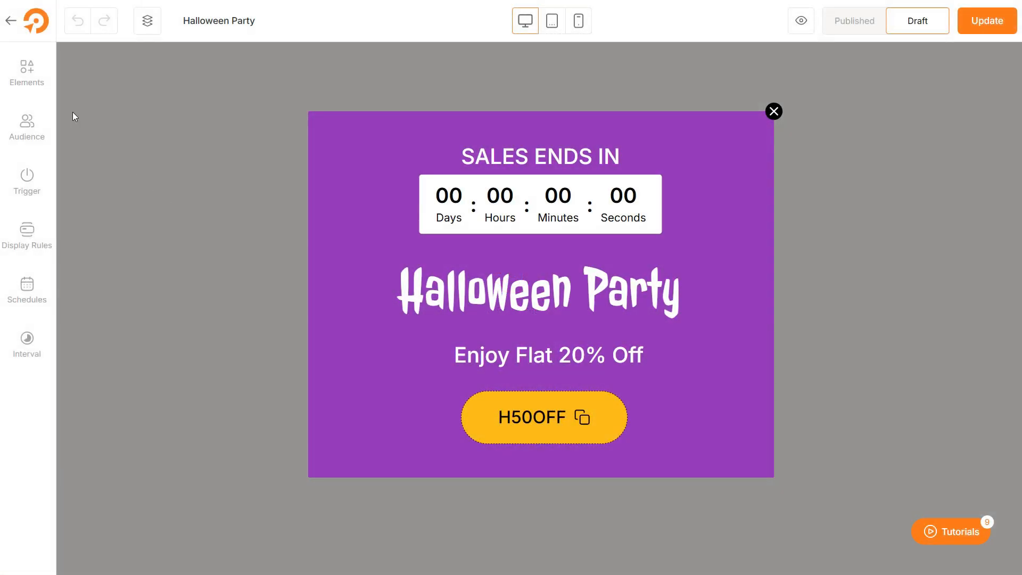
Step: Delete the H50OFF coupon element and insert a Button element in its place
{"action": "left_click", "coordinate": [26, 72]}
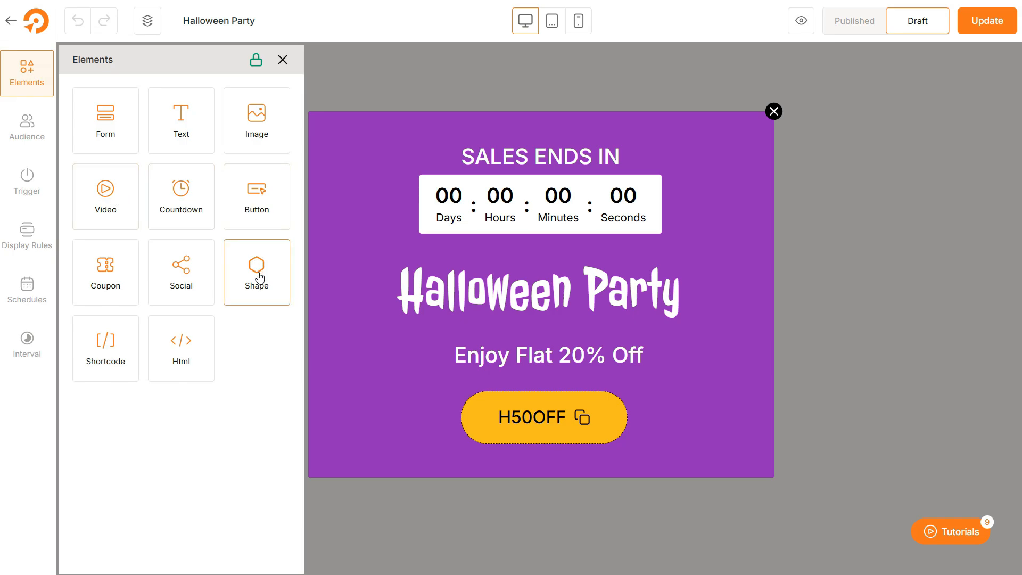
{"action": "left_click", "coordinate": [544, 417]}
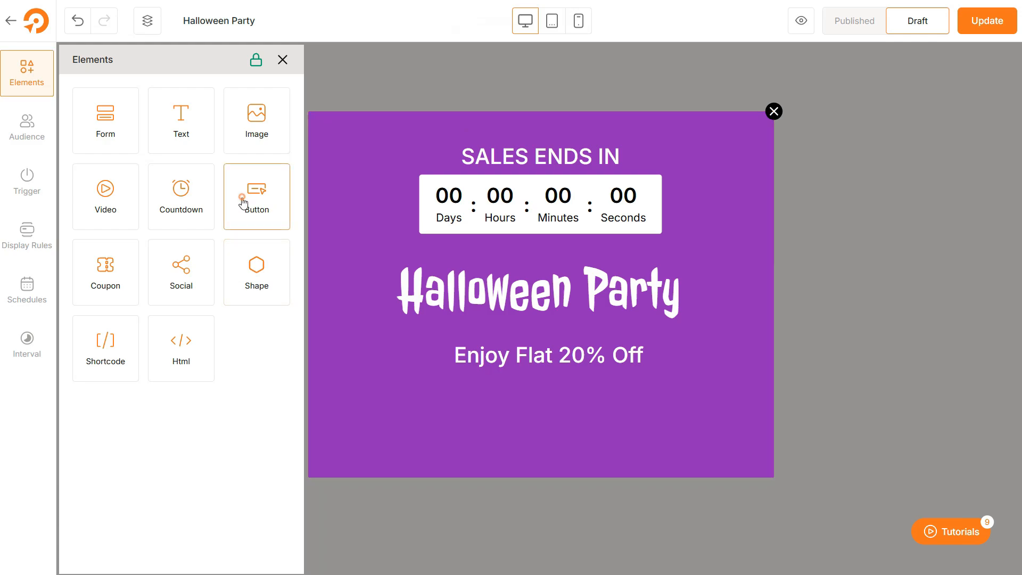
{"action": "left_click", "coordinate": [256, 197]}
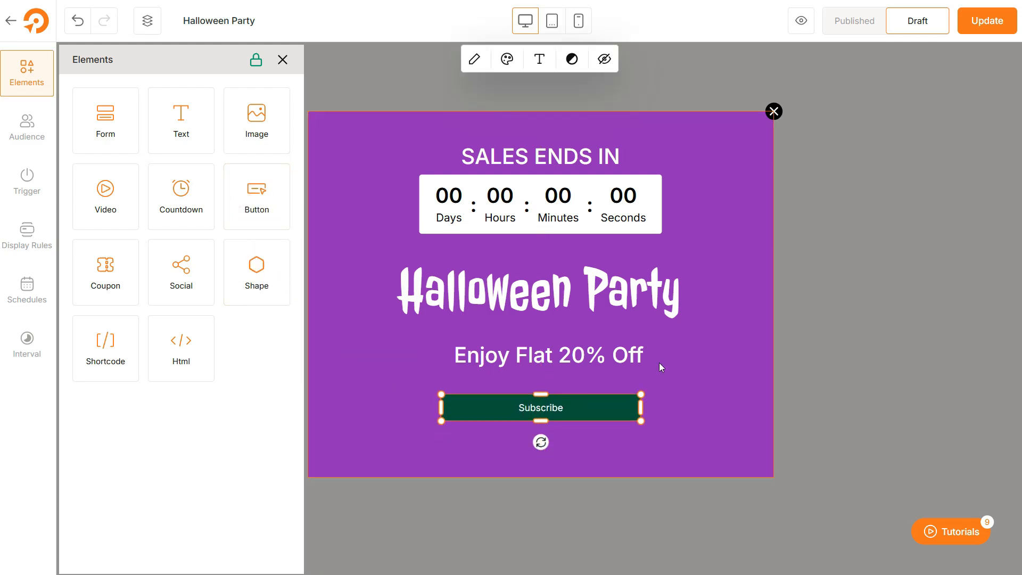
Step: Set the countdown timer's background colour to green (#00d084), then select the popup
{"action": "left_click", "coordinate": [559, 204]}
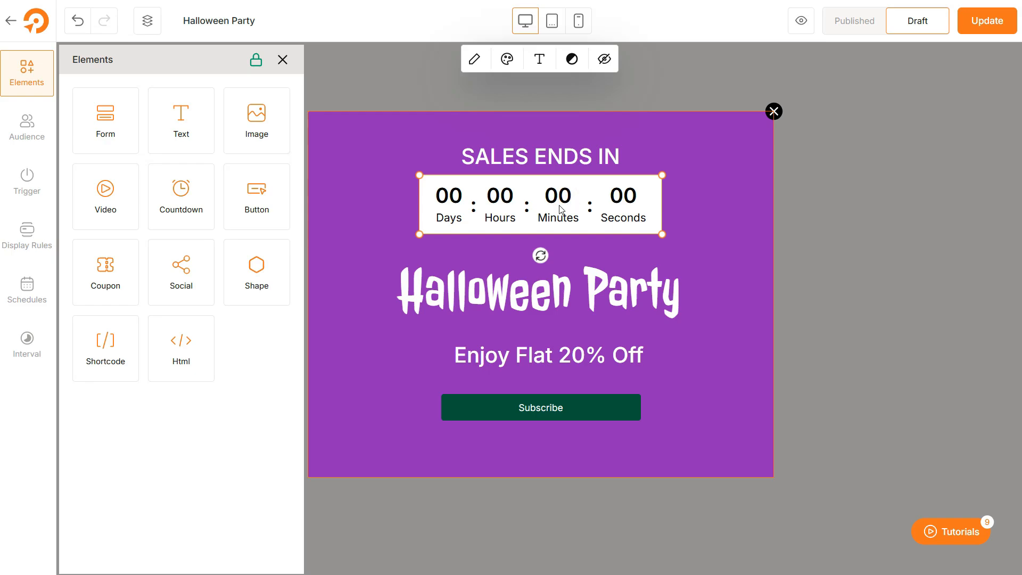
{"action": "left_click", "coordinate": [537, 58]}
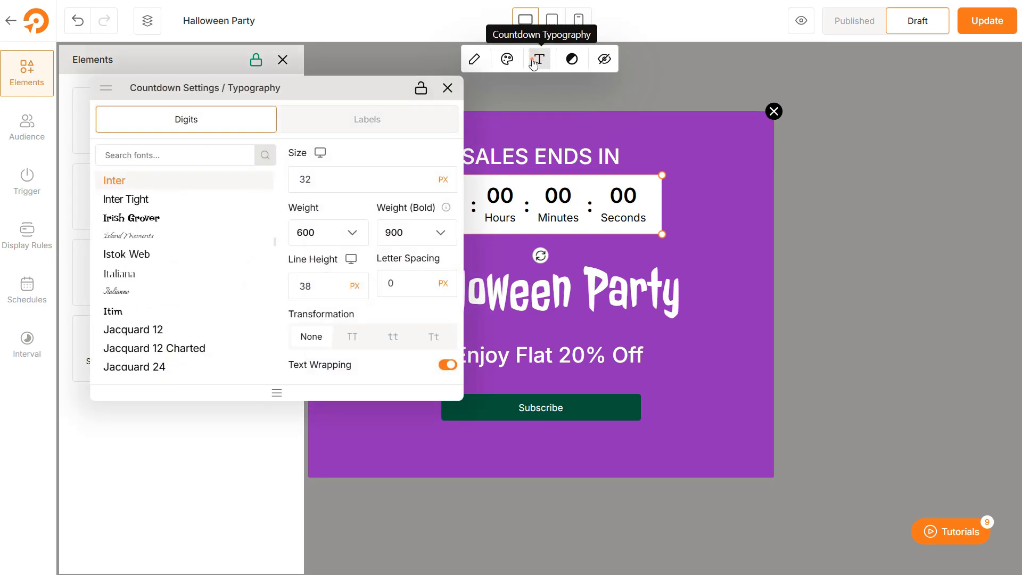
{"action": "left_click", "coordinate": [570, 59]}
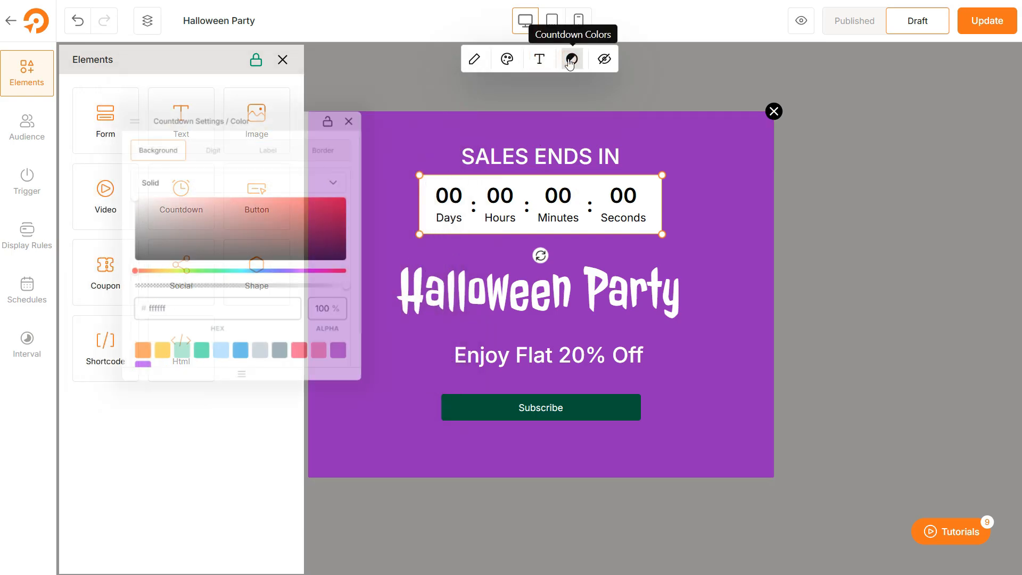
{"action": "left_click", "coordinate": [191, 378]}
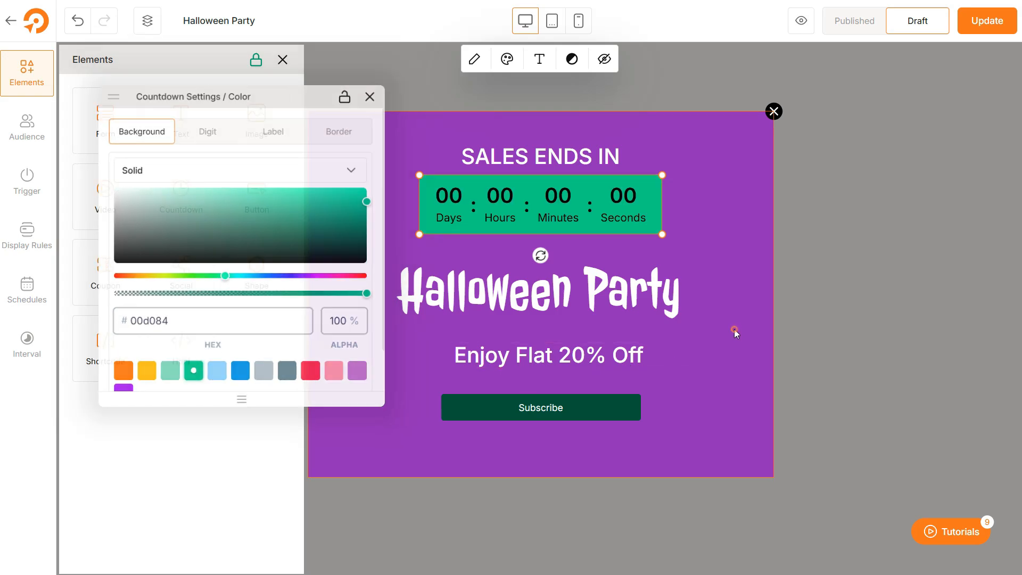
{"action": "left_click", "coordinate": [370, 96]}
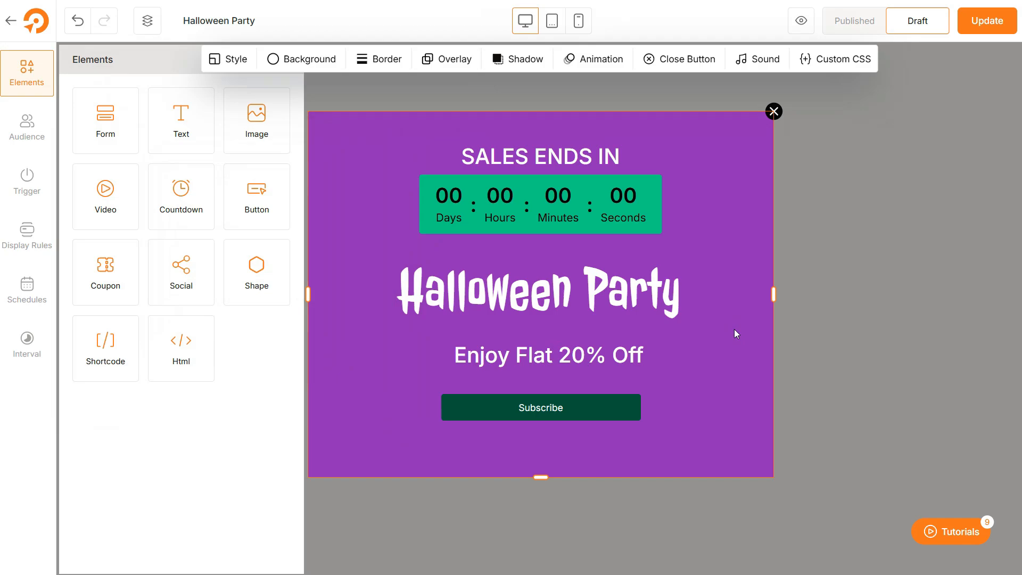
{"action": "left_click", "coordinate": [26, 181]}
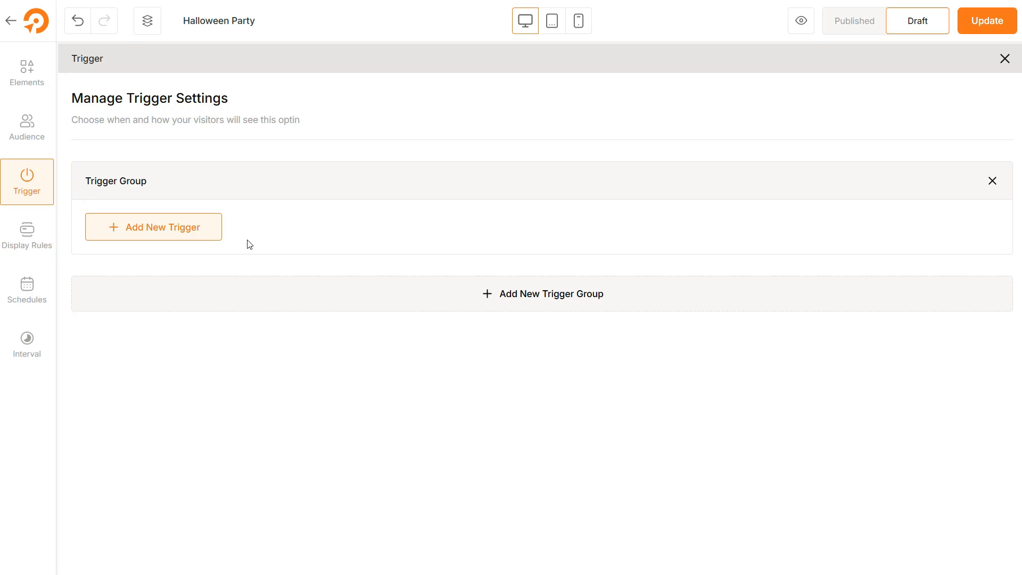
Step: Add an Exit Intent trigger with Medium sensitivity and leave the trigger settings
{"action": "left_click", "coordinate": [153, 227]}
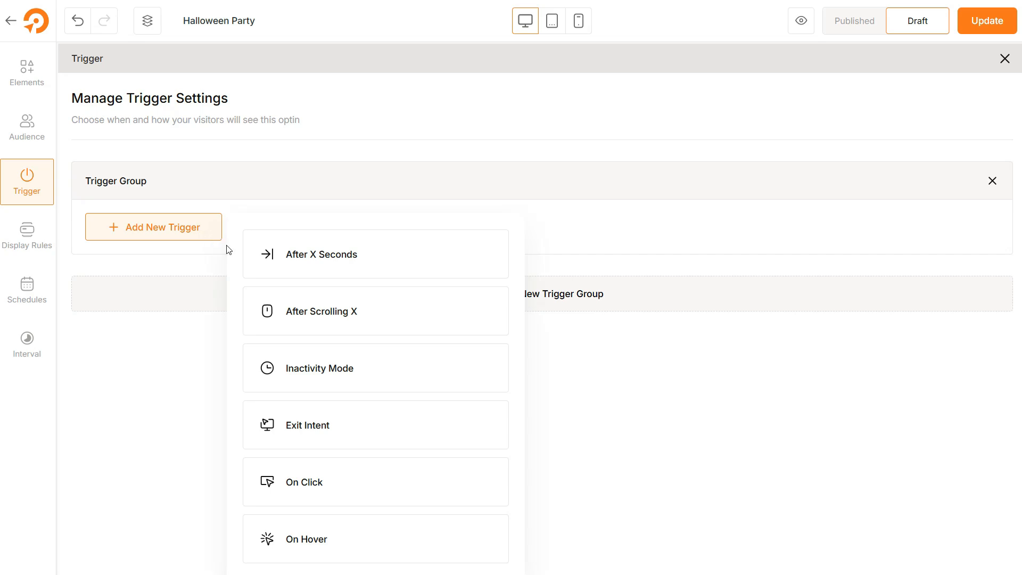
{"action": "mouse_move", "coordinate": [414, 383]}
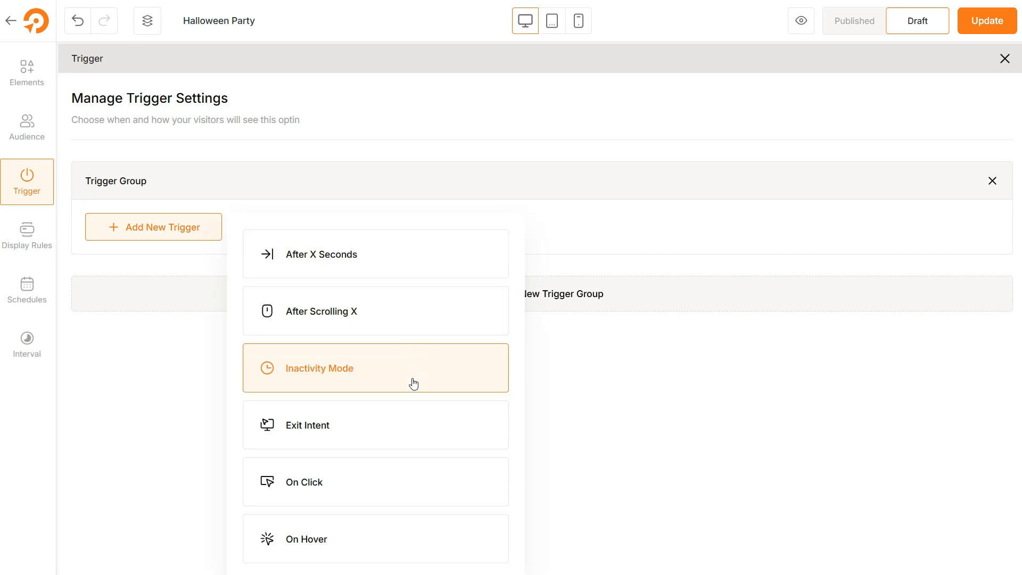
{"action": "mouse_move", "coordinate": [399, 423]}
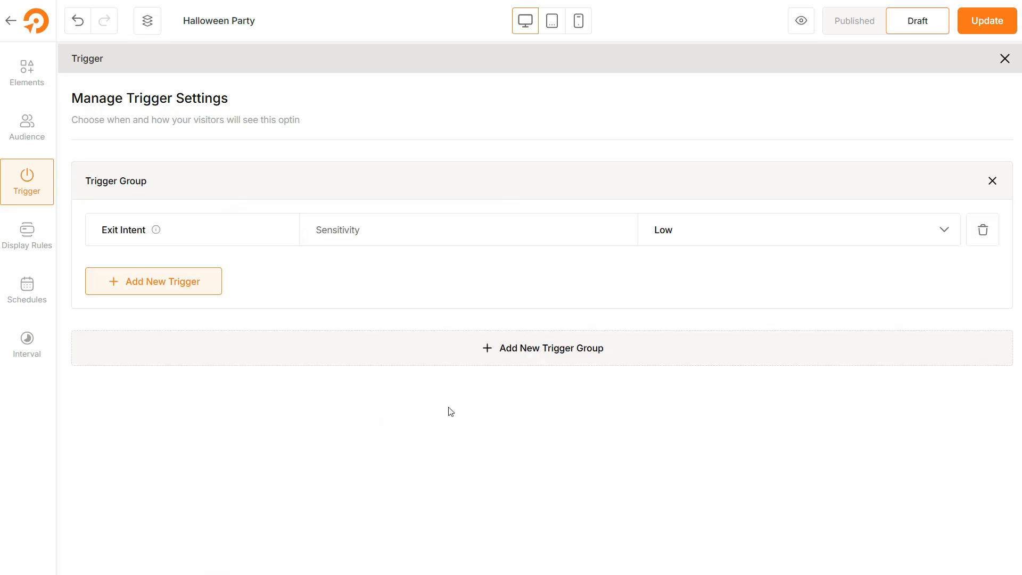
{"action": "mouse_move", "coordinate": [377, 238]}
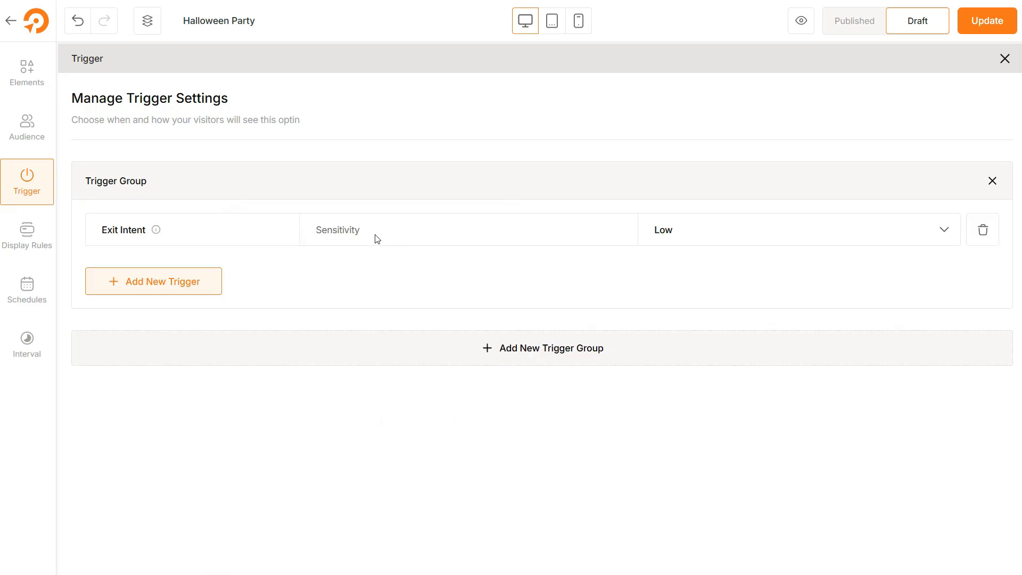
{"action": "mouse_move", "coordinate": [404, 236]}
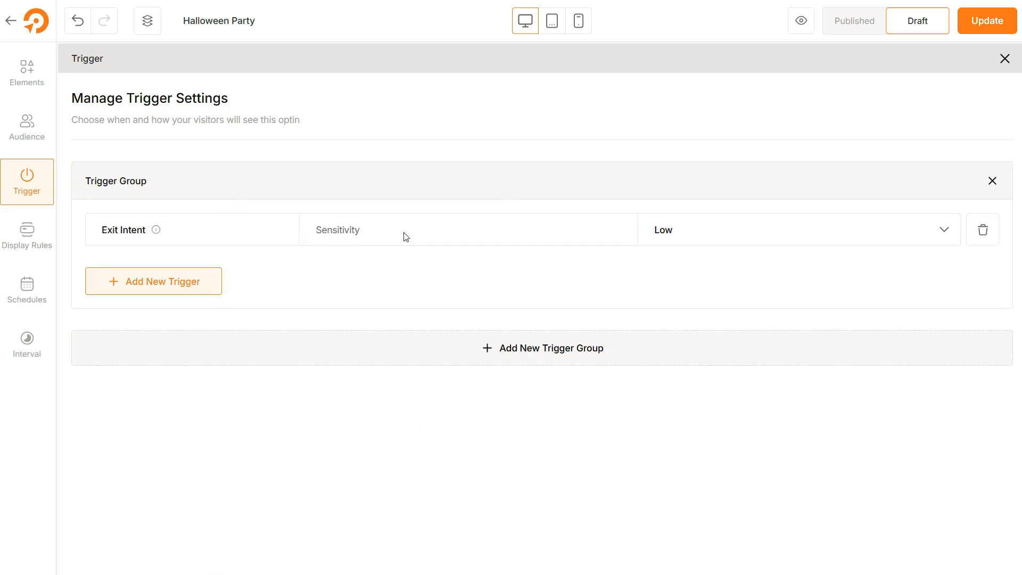
{"action": "mouse_move", "coordinate": [800, 239]}
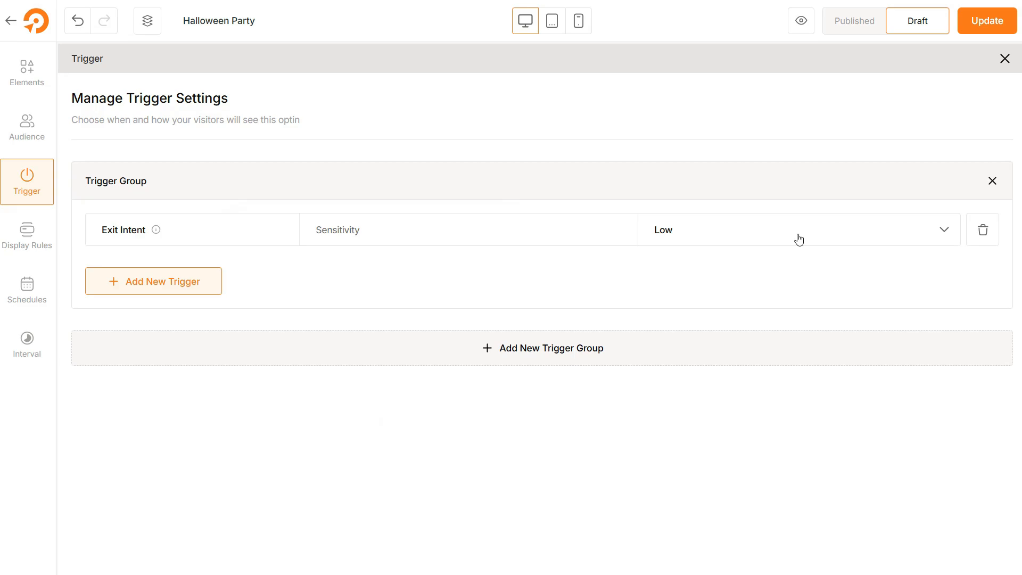
{"action": "left_click", "coordinate": [798, 230]}
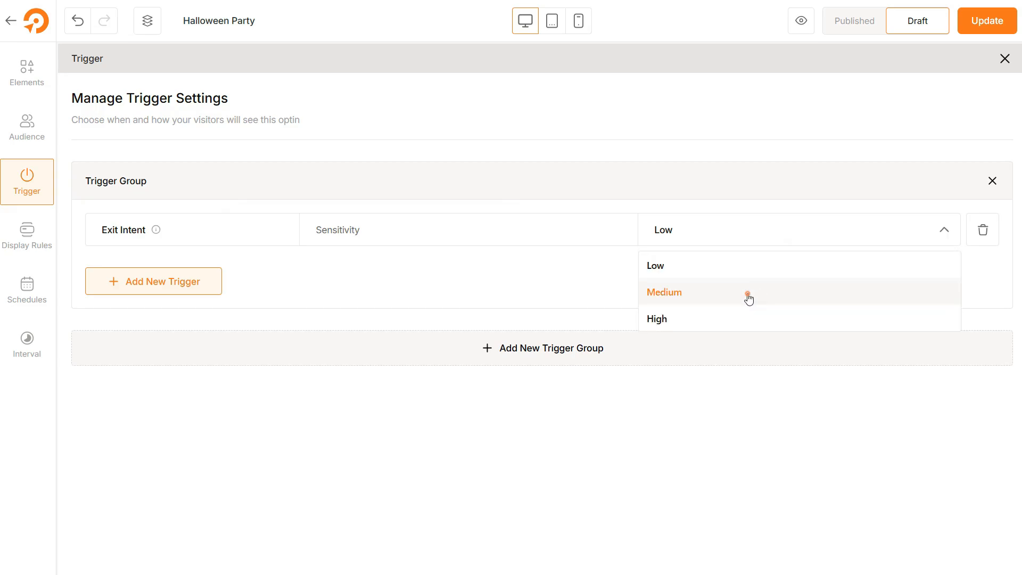
{"action": "left_click", "coordinate": [664, 293]}
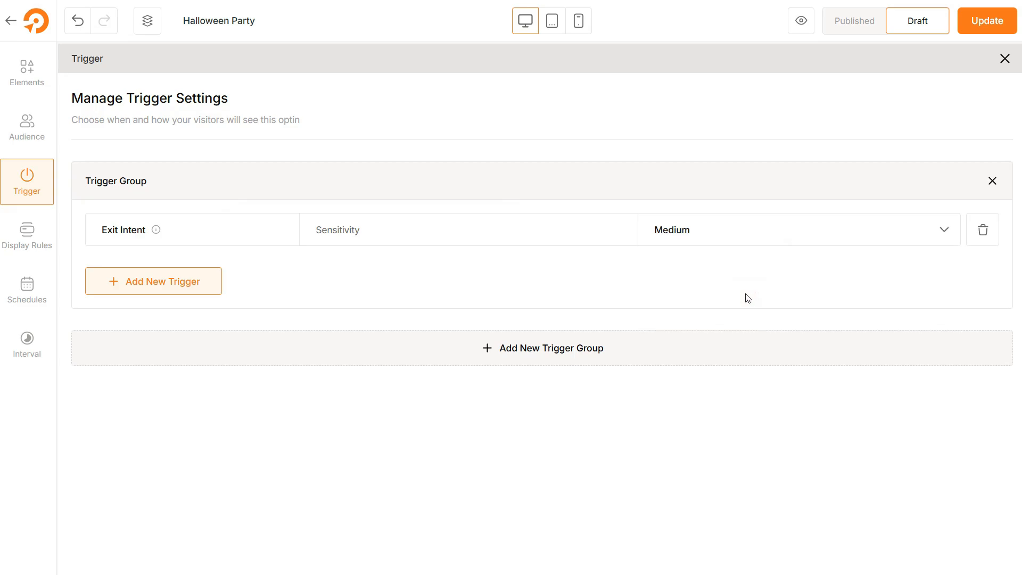
{"action": "left_click", "coordinate": [27, 71]}
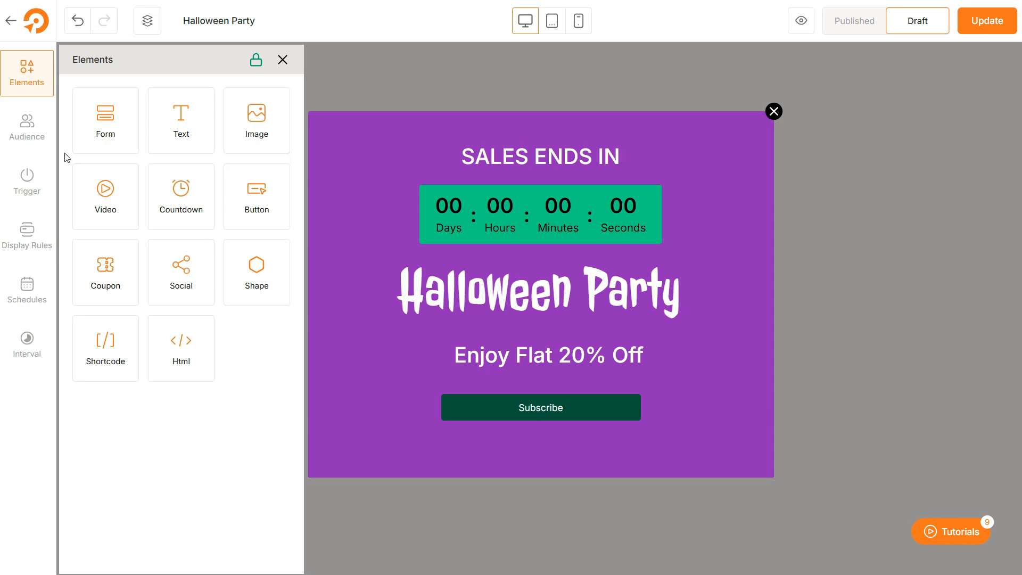
Step: Review the Audience settings and highlight the list of audience segment types
{"action": "left_click", "coordinate": [27, 128]}
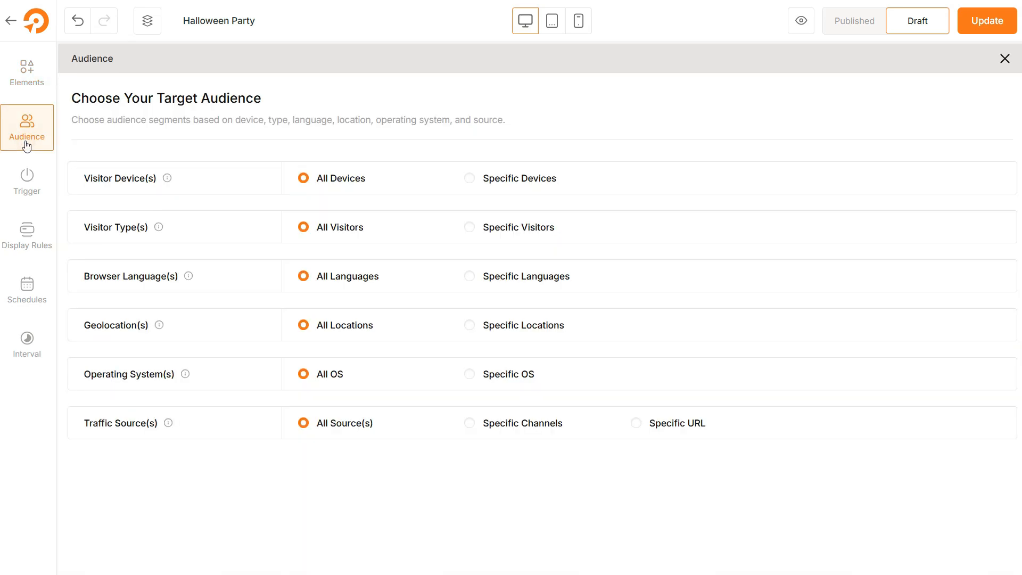
{"action": "triple_click", "coordinate": [165, 98]}
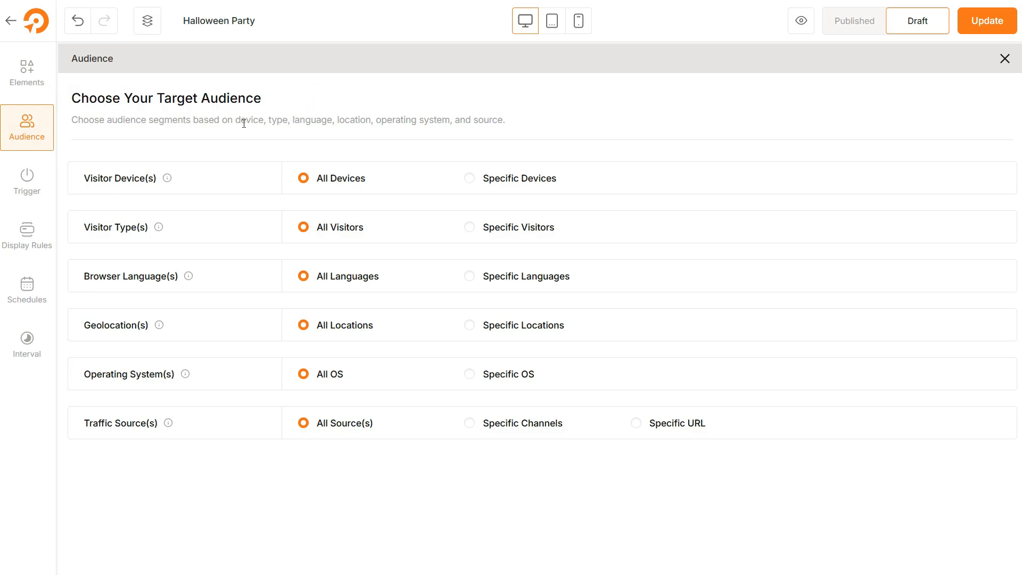
{"action": "left_click_drag", "start_coordinate": [235, 120], "coordinate": [503, 120]}
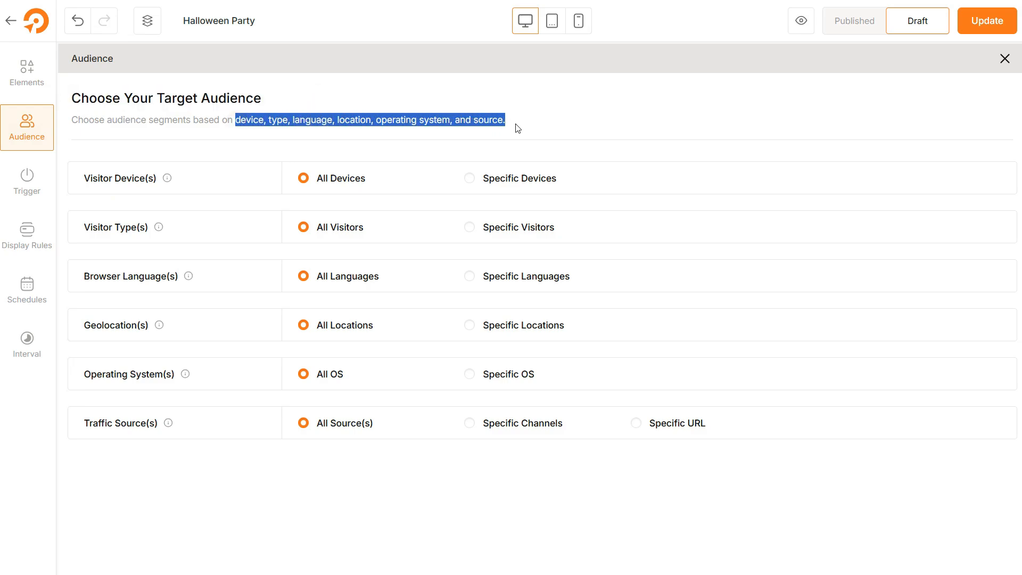
{"action": "left_click", "coordinate": [530, 123]}
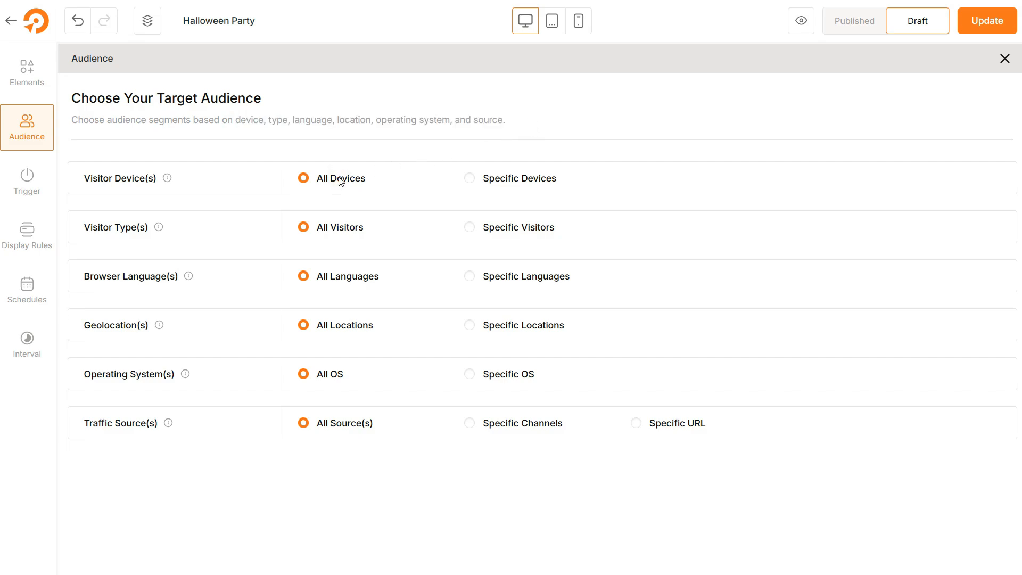
Step: Target Specific Devices with Tablet and Mobile switched off, leaving Desktop only
{"action": "left_click", "coordinate": [468, 178]}
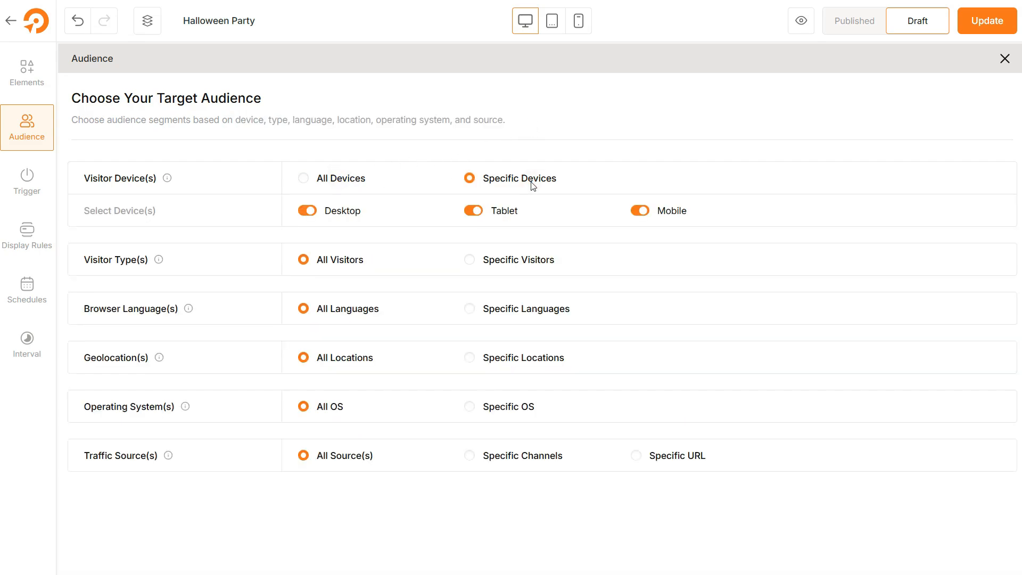
{"action": "left_click", "coordinate": [472, 210]}
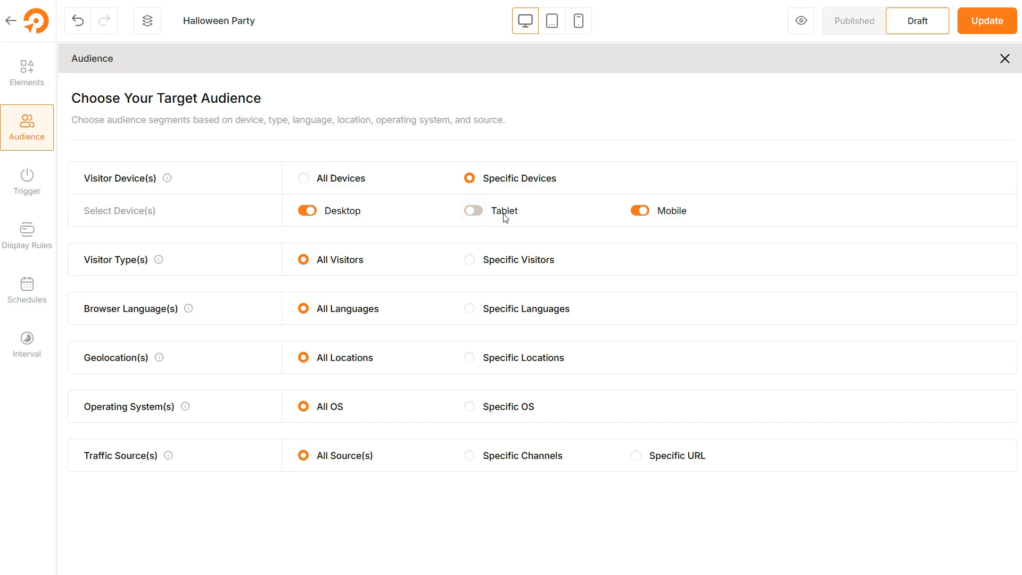
{"action": "left_click", "coordinate": [639, 210]}
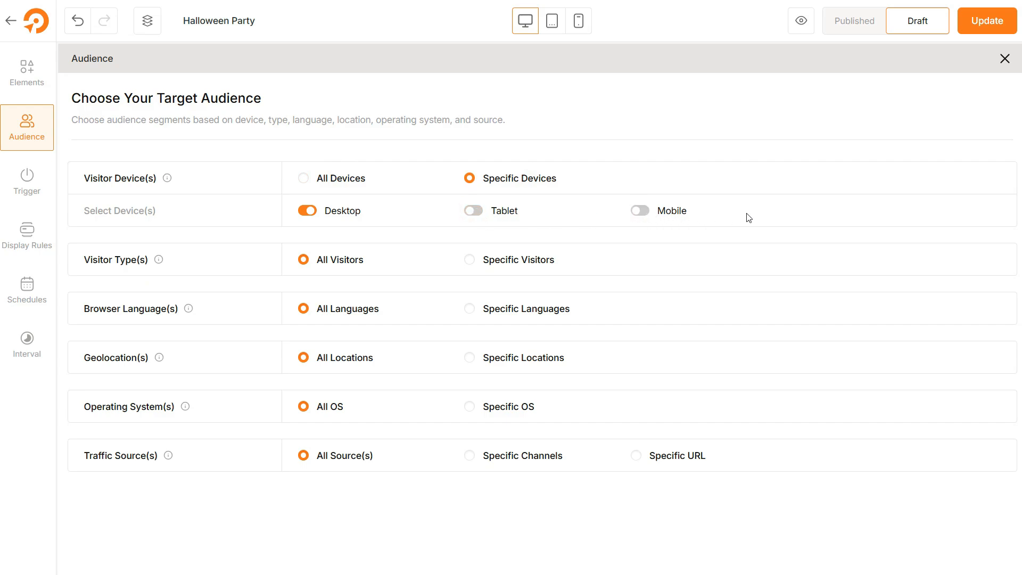
{"action": "left_click", "coordinate": [27, 235]}
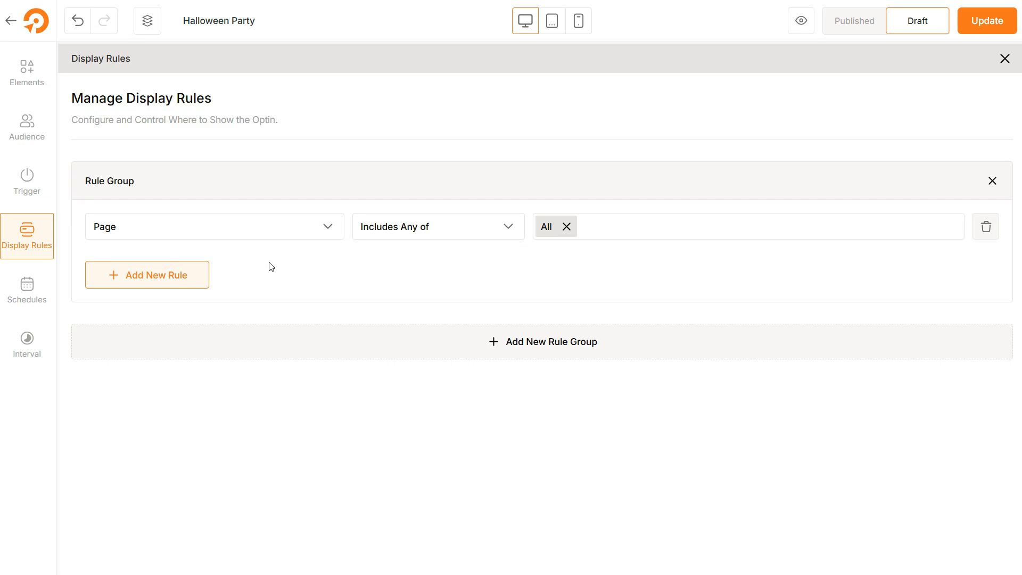
Step: Change the display rule condition from [Woo] Cart Page to Entire Site
{"action": "left_click", "coordinate": [214, 227]}
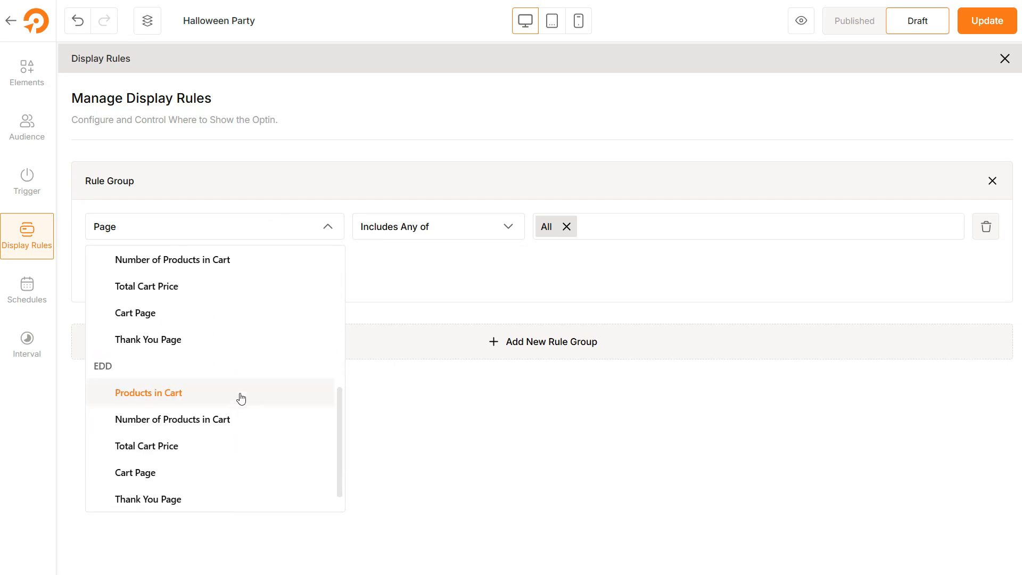
{"action": "left_click", "coordinate": [136, 312]}
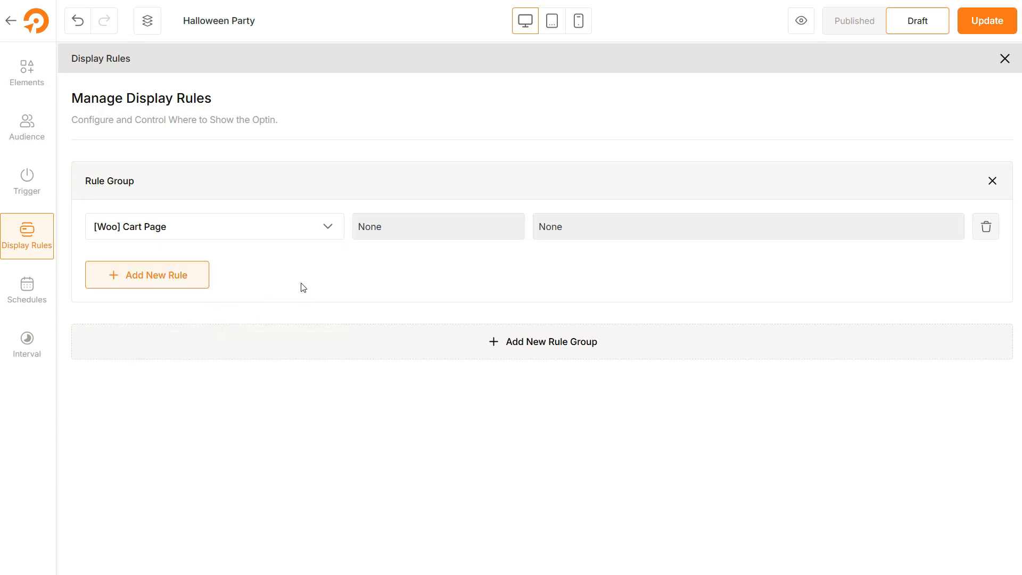
{"action": "left_click", "coordinate": [215, 226]}
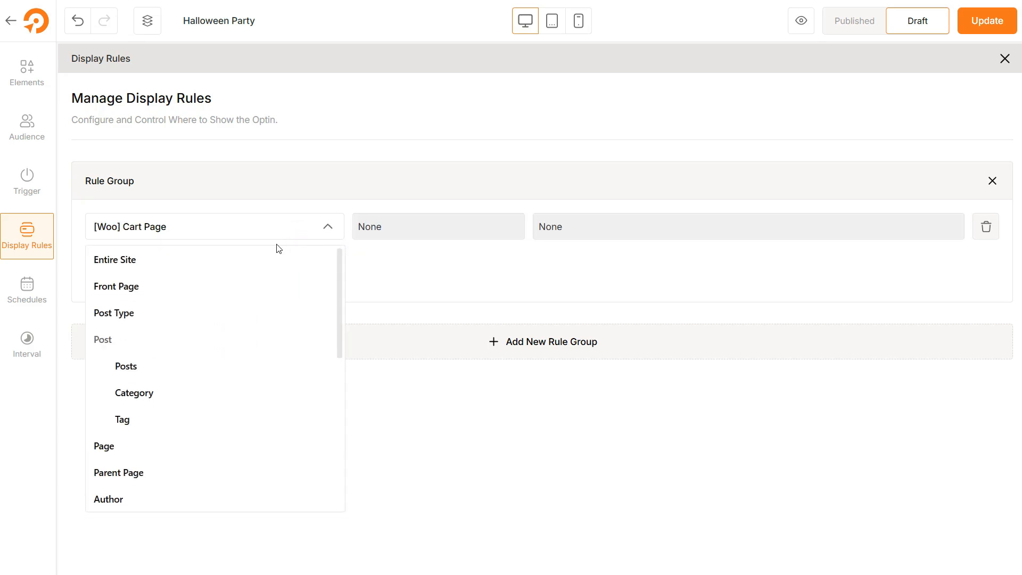
{"action": "left_click", "coordinate": [115, 260]}
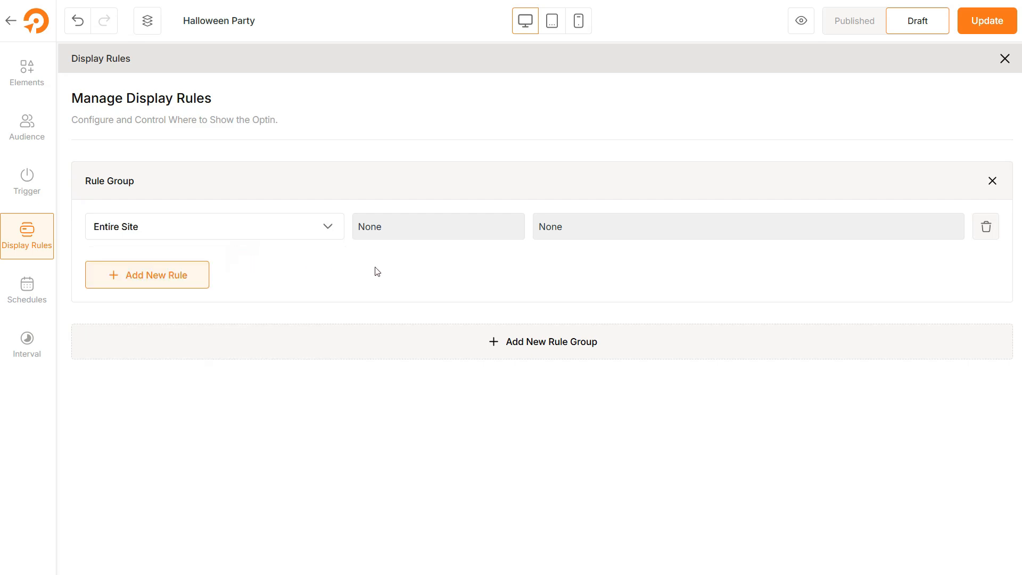
{"action": "mouse_move", "coordinate": [840, 73]}
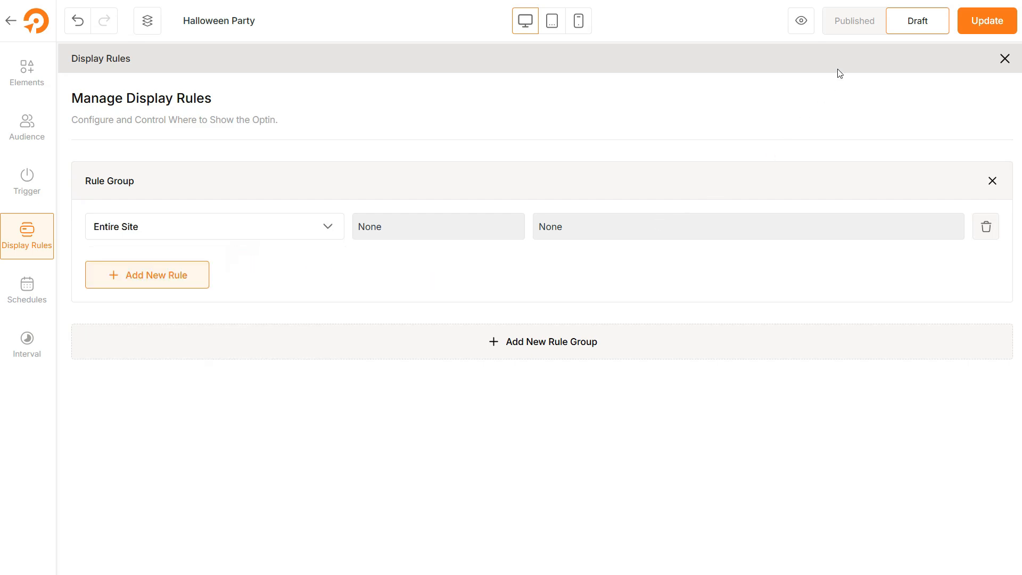
Step: Set the popup status to Published and update to save the changes
{"action": "left_click", "coordinate": [854, 20]}
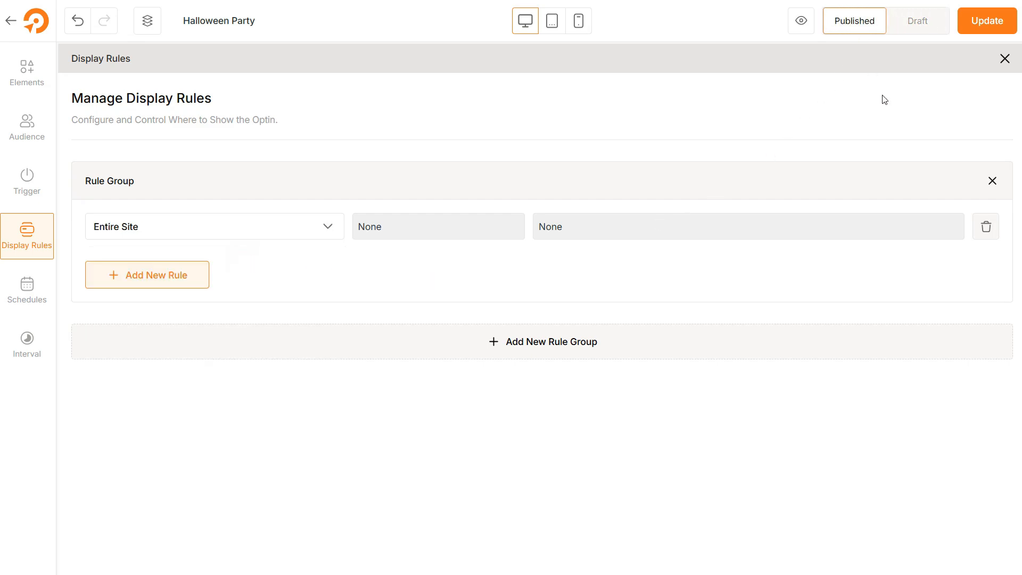
{"action": "left_click", "coordinate": [986, 20]}
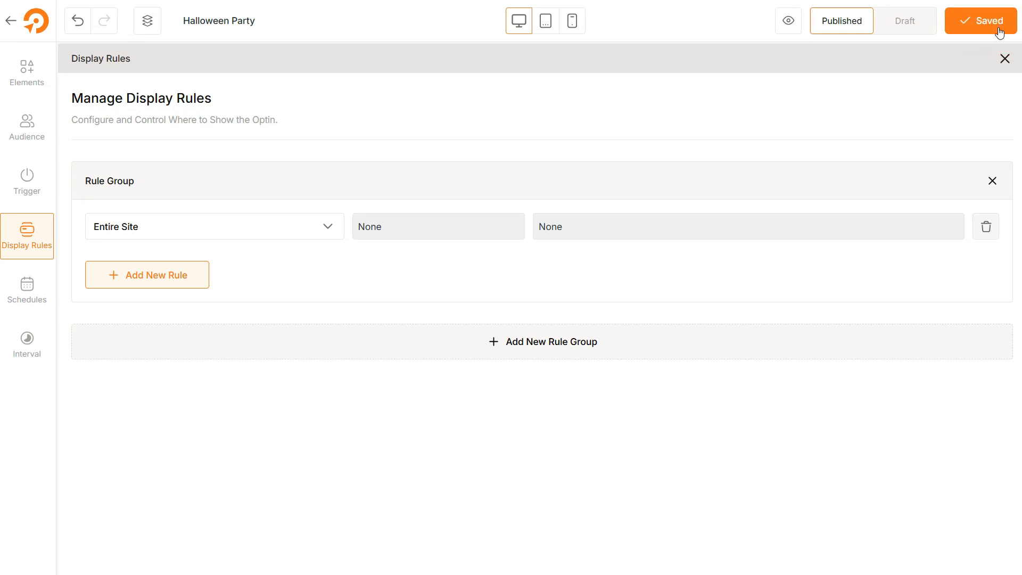
{"action": "left_click", "coordinate": [981, 20]}
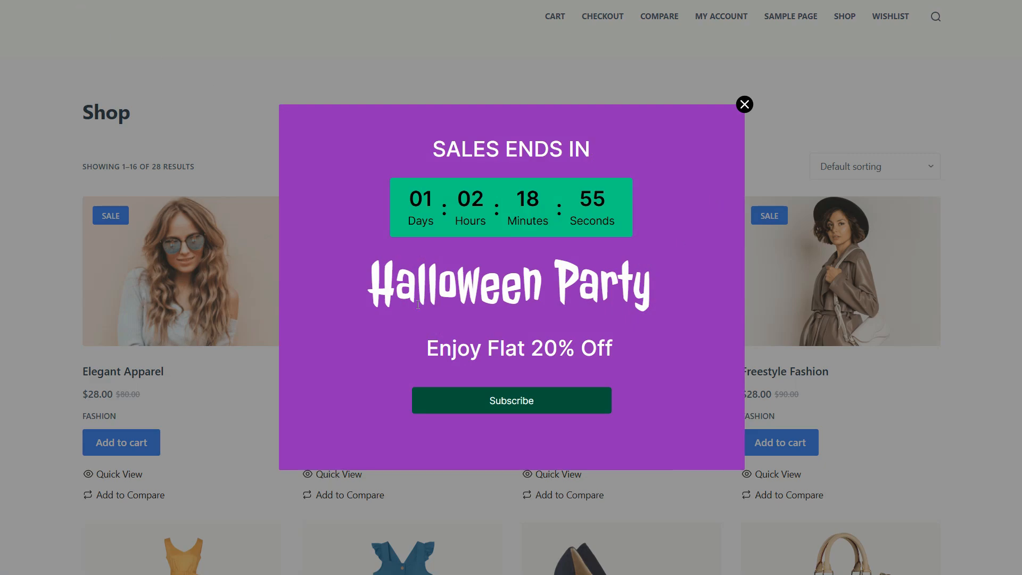
Step: Highlight the 'Enjoy Flat 20% Off' text on the popup shown over the live shop page
{"action": "left_click_drag", "start_coordinate": [427, 348], "coordinate": [613, 347]}
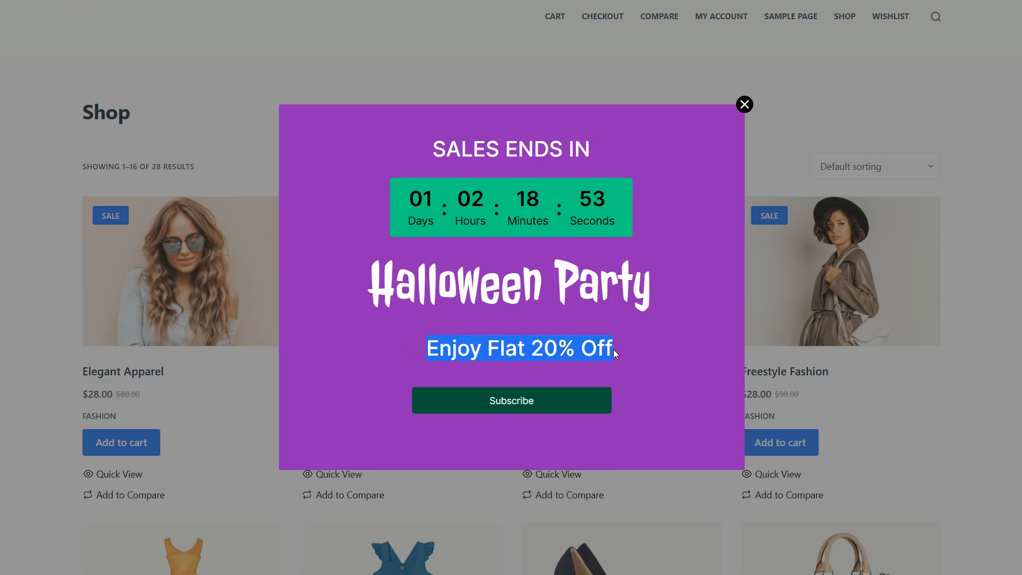
{"action": "mouse_move", "coordinate": [679, 347]}
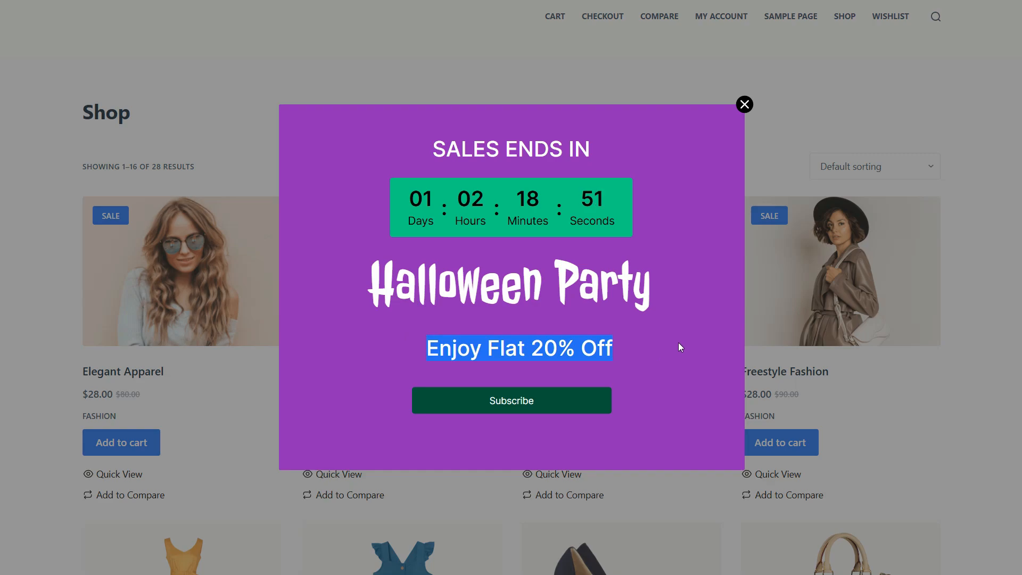